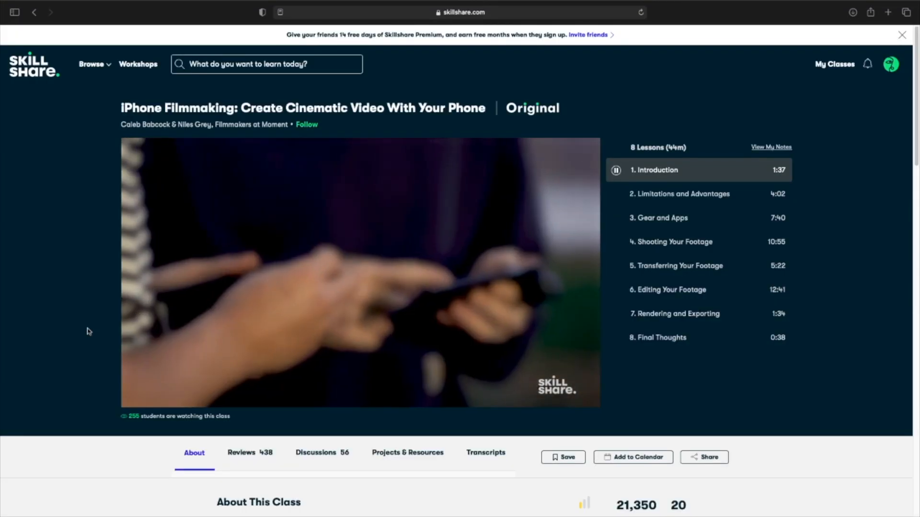
Reveal the player controls and continue playback into lesson 2, Limitations and Advantages.
click(361, 272)
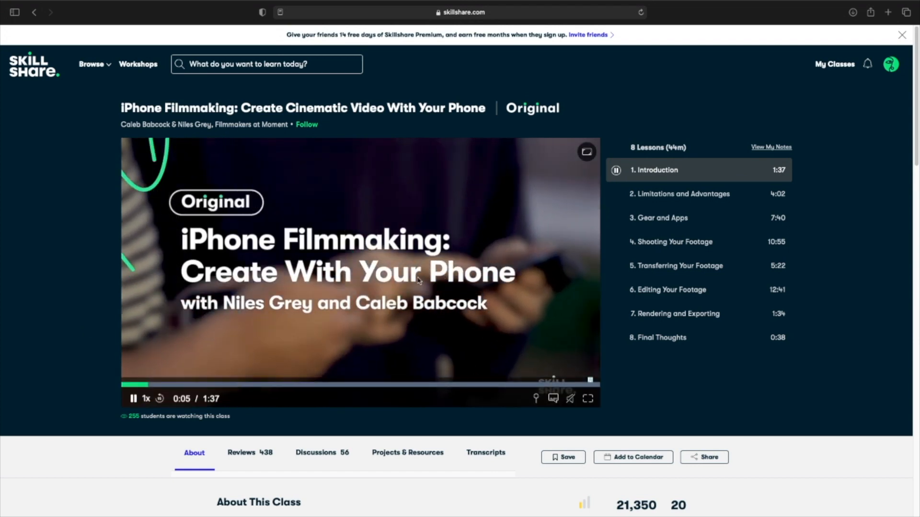
click(678, 193)
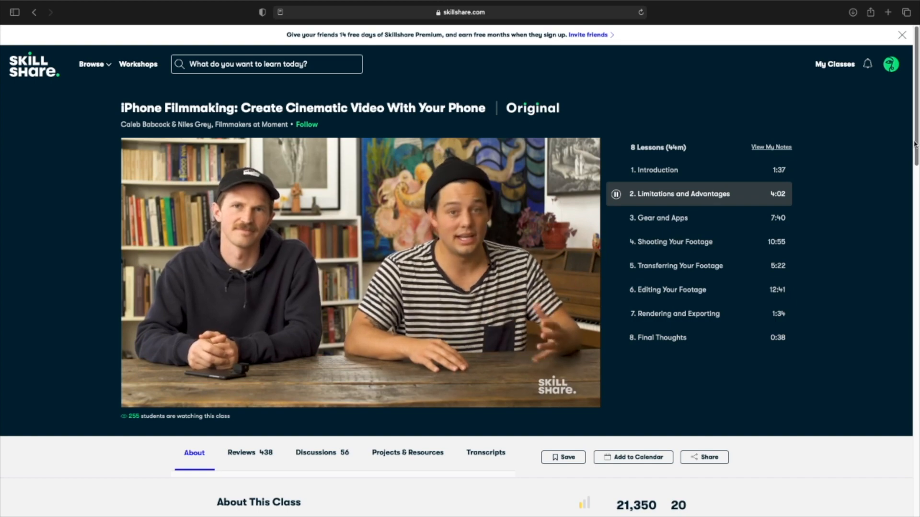
Scroll to About This Class and switch to the Reviews (438) section with student ratings.
scroll(down, 3)
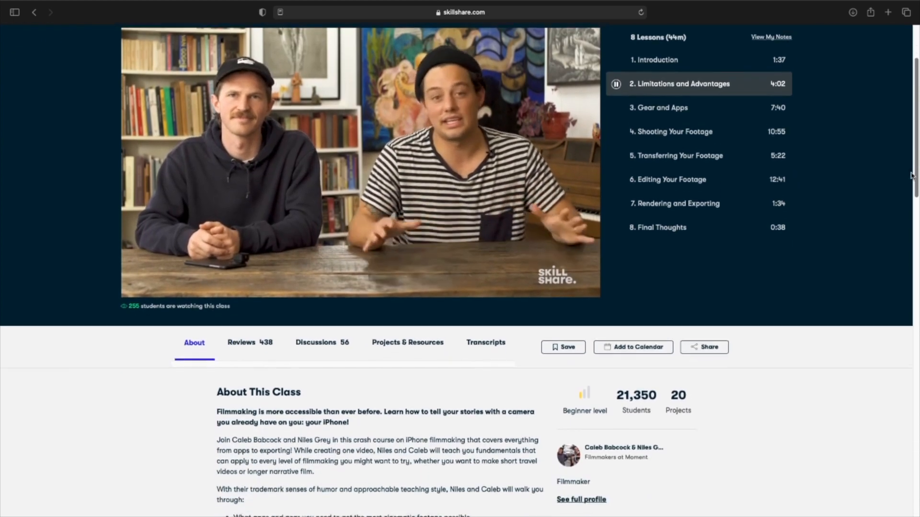
scroll(down, 3)
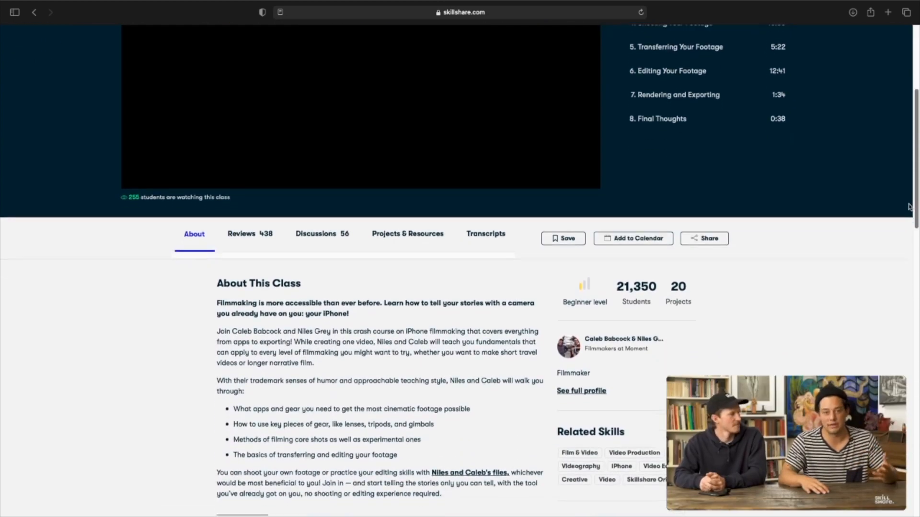
scroll(down, 3)
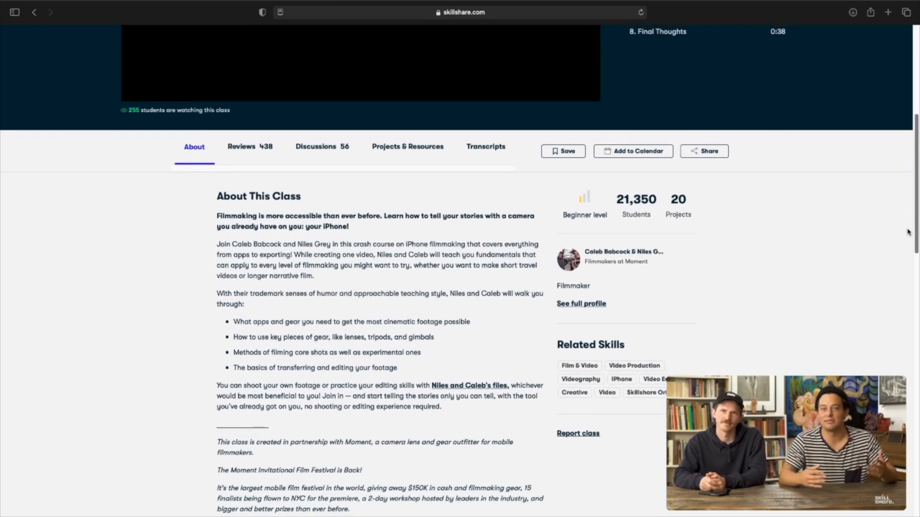
scroll(down, 3)
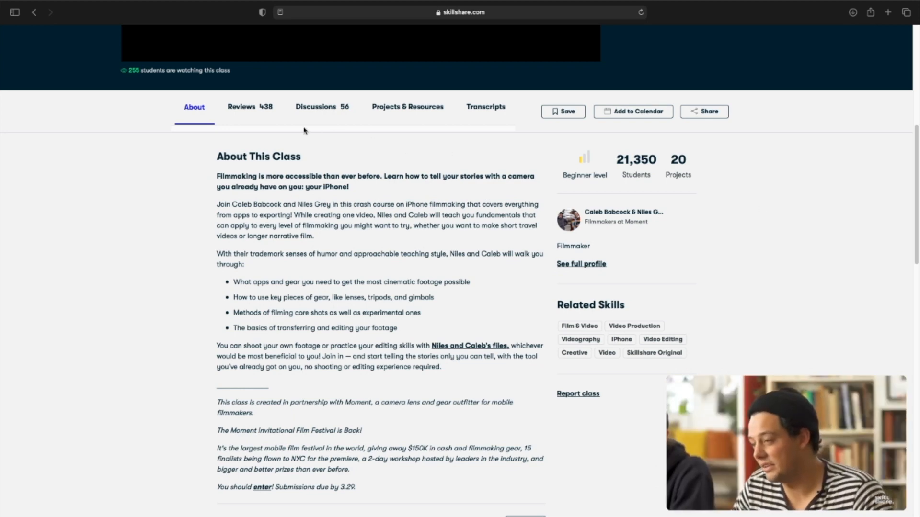
click(241, 106)
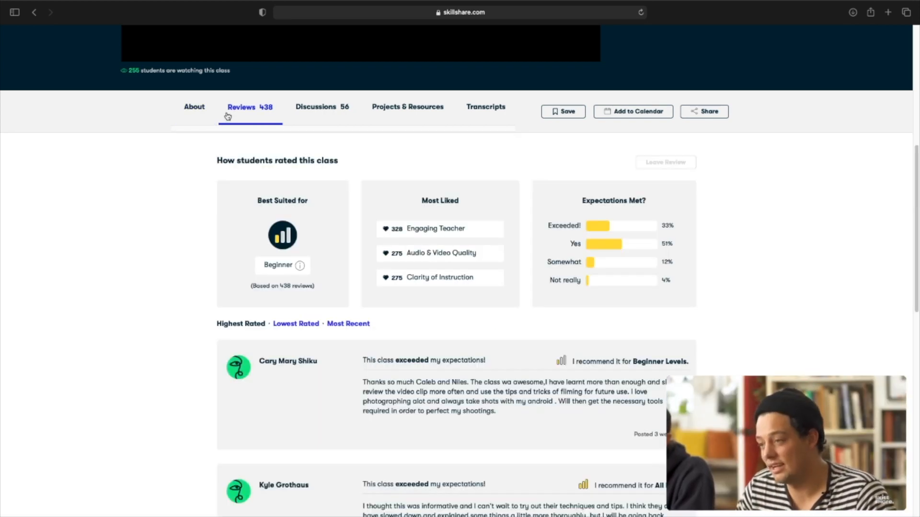